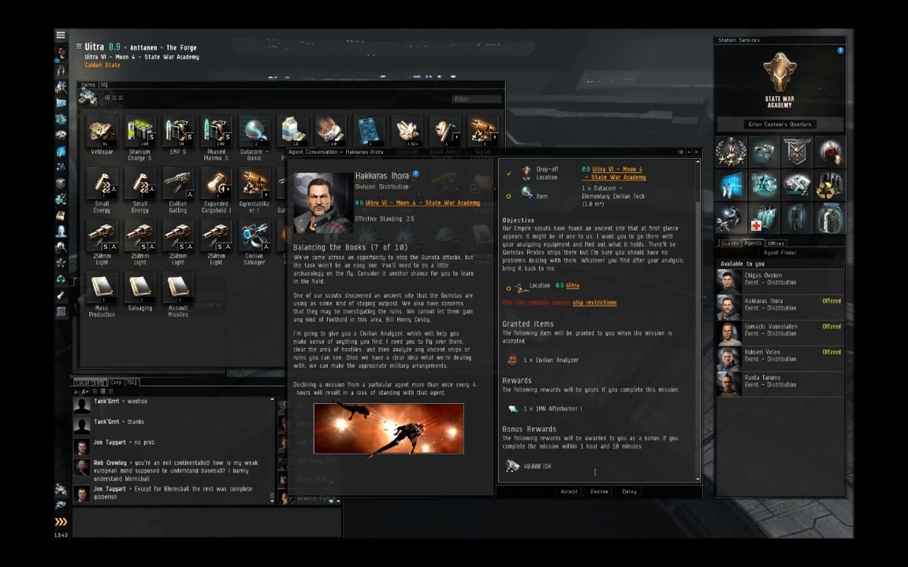
Step: Select the Ancient Acceleration Gate in the overview and approach it
scroll("up", 3)
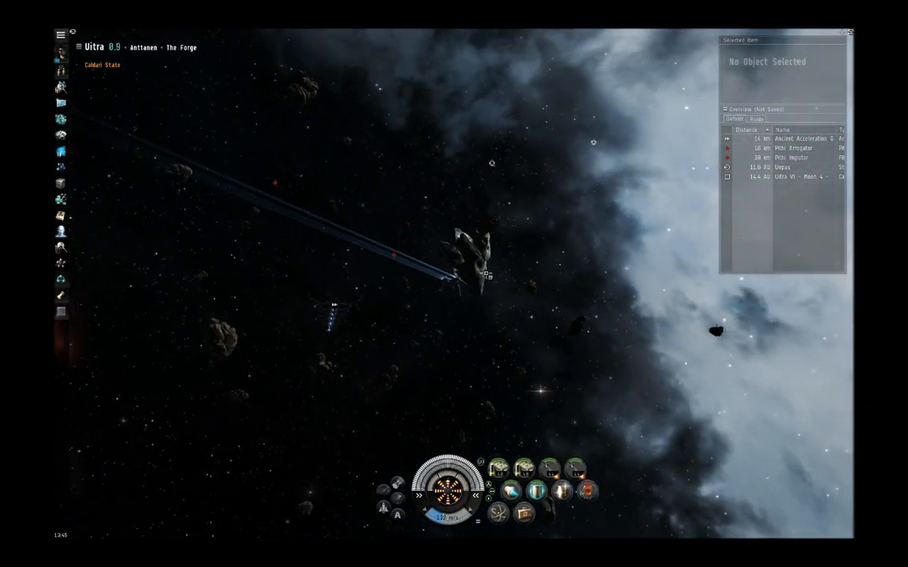
left_click(792, 139)
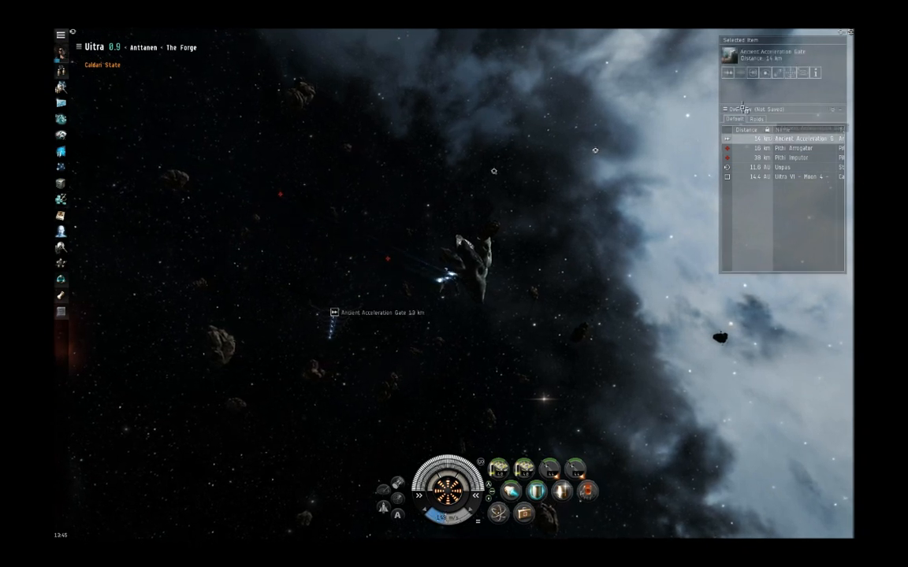
left_click(794, 148)
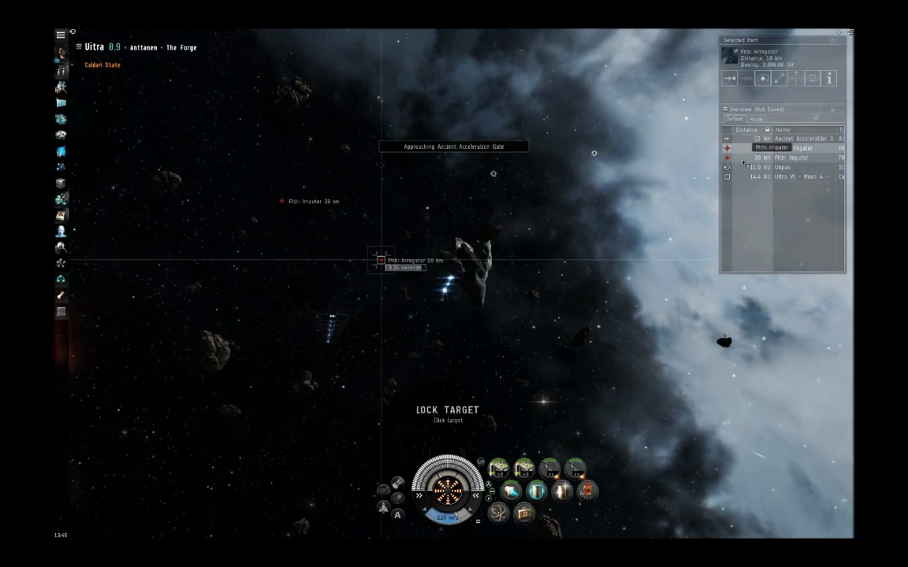
Step: Lock the hostile pirate frigate and engage it with weapons
left_click(788, 158)
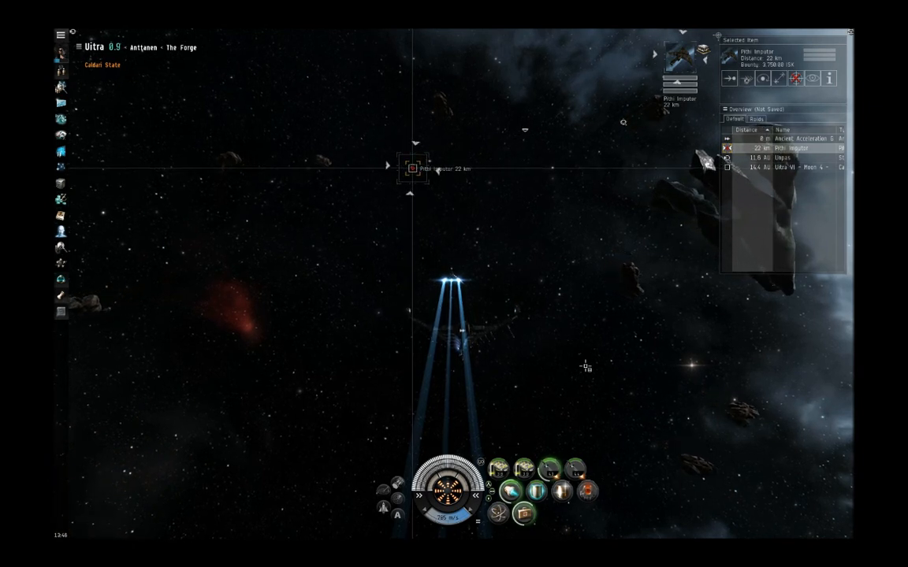
mouse_move(575, 470)
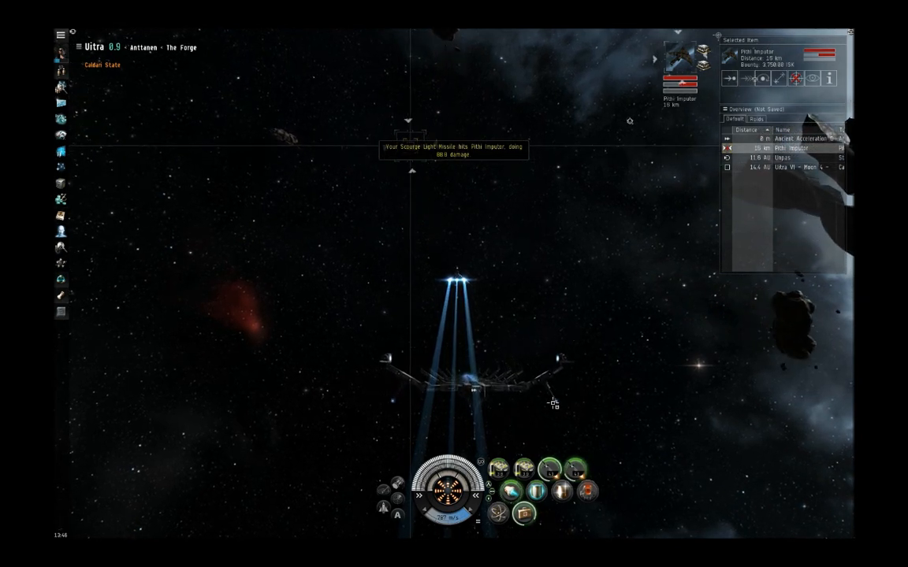
left_click(796, 139)
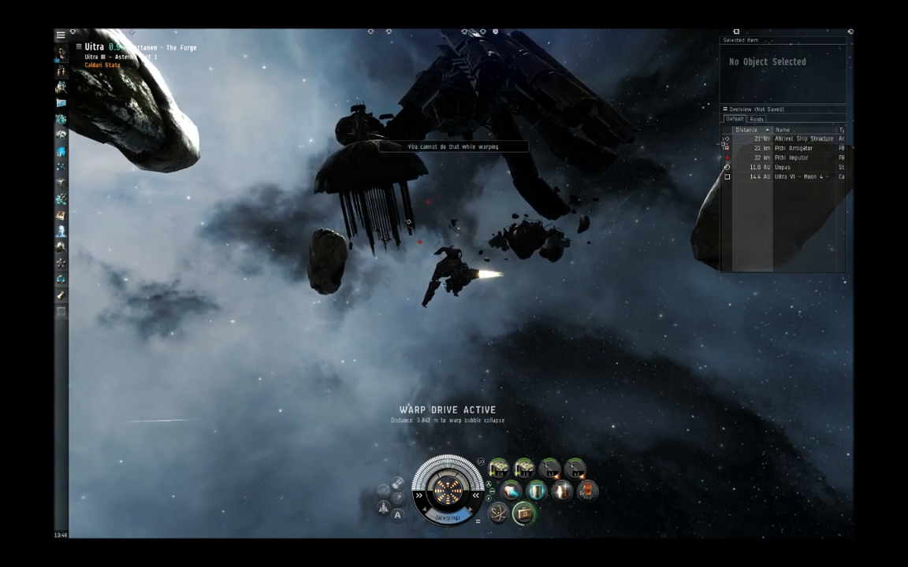
Step: Lock the hostile frigate near the structure and approach the Ancient Ship Structure
left_click(795, 148)
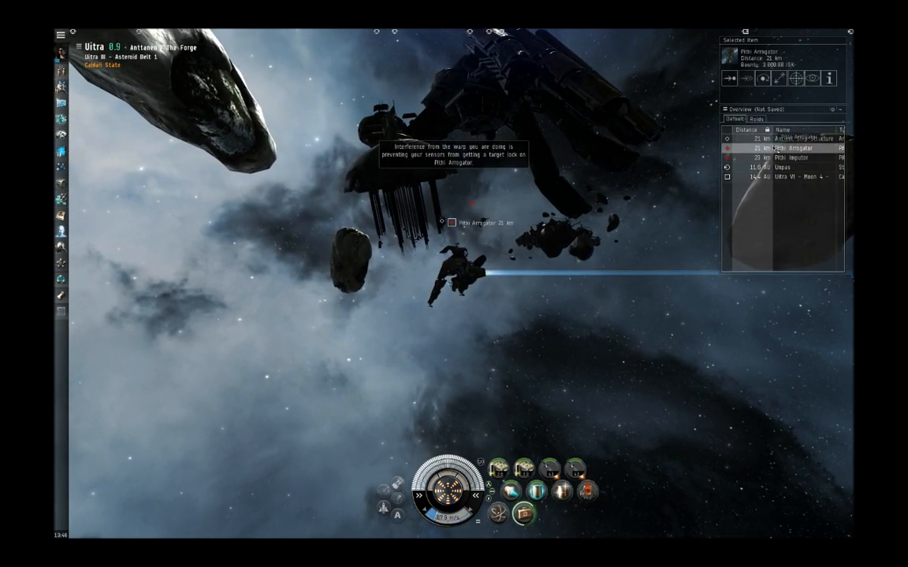
left_click(798, 138)
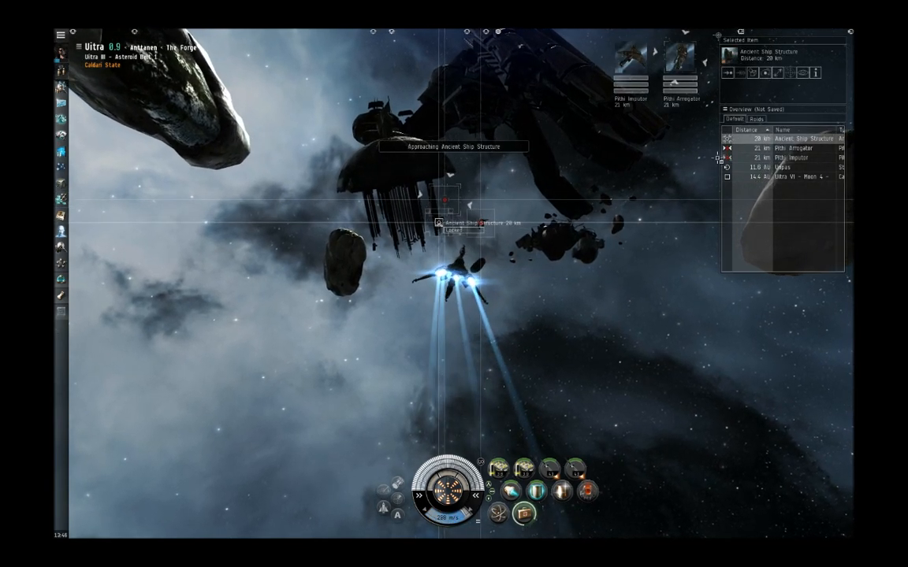
left_click(792, 158)
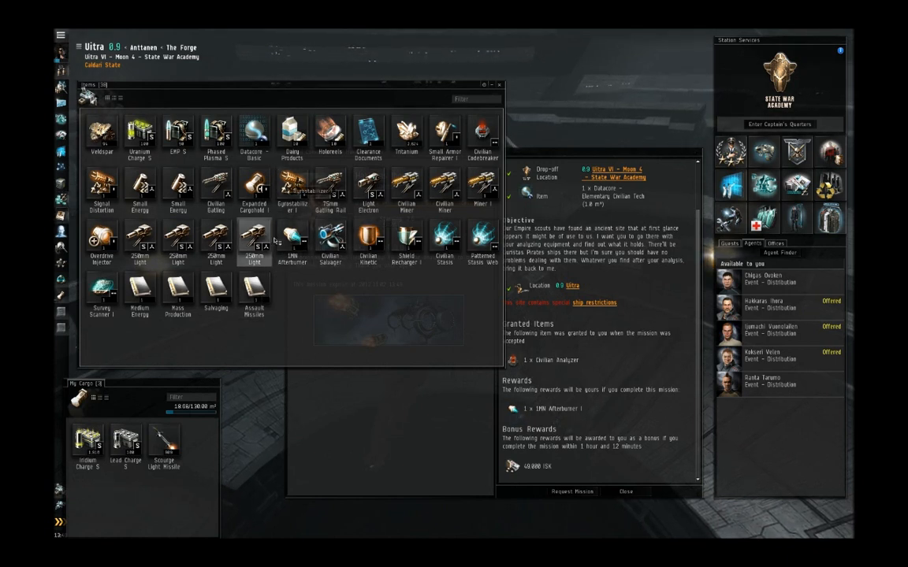
Step: View Market Details for a hangar item, bringing up The Forge regional market
right_click(294, 242)
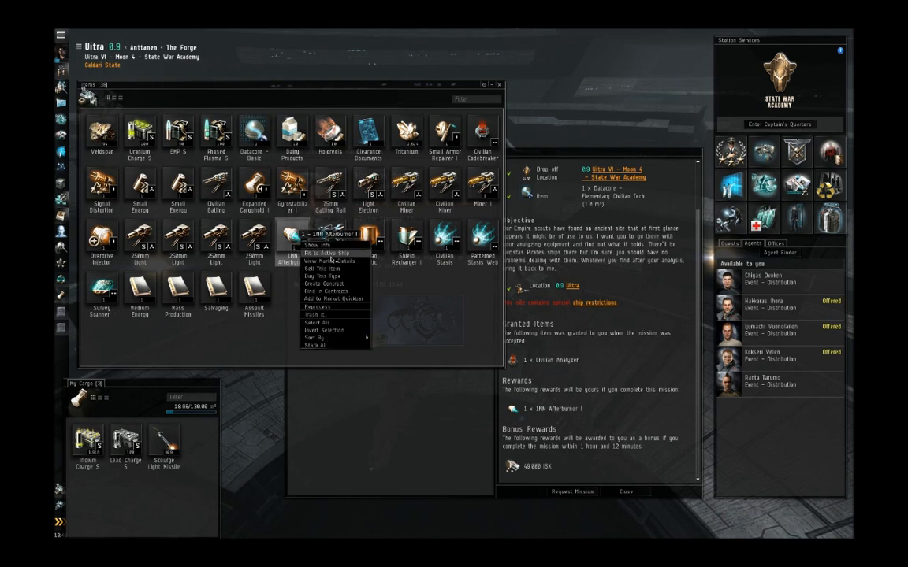
left_click(321, 276)
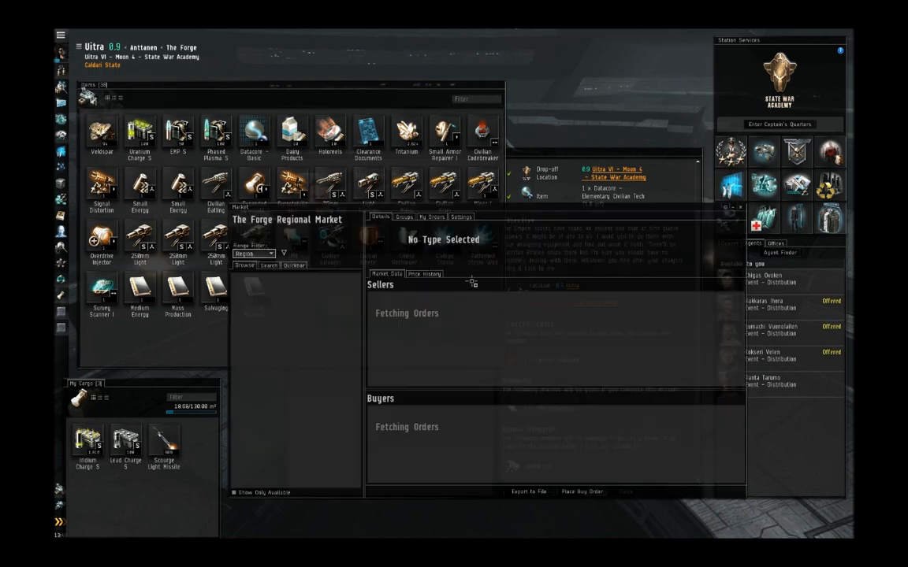